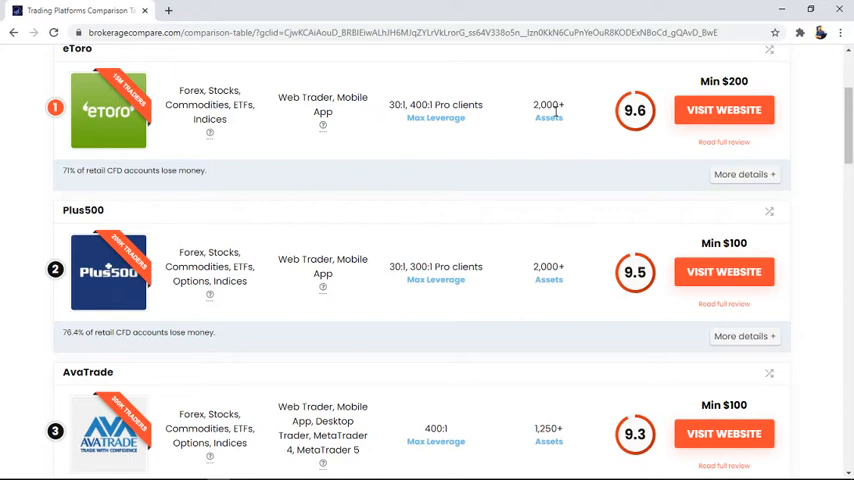
scroll("down", 3)
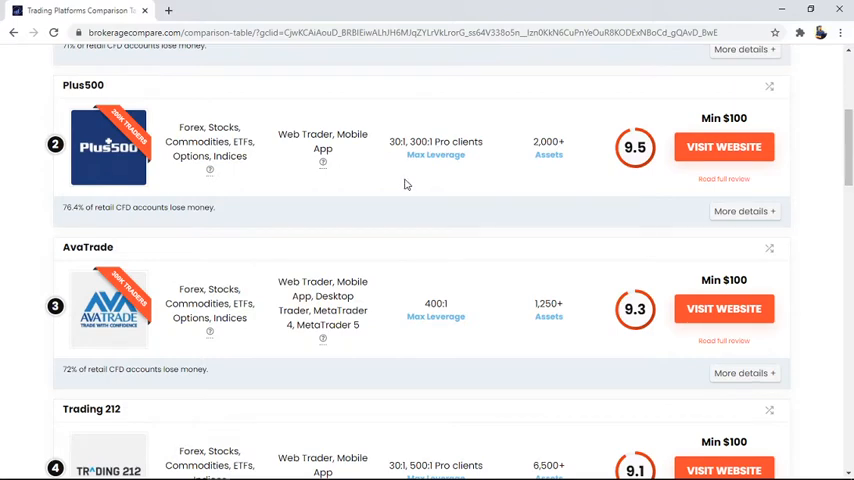
mouse_move(360, 187)
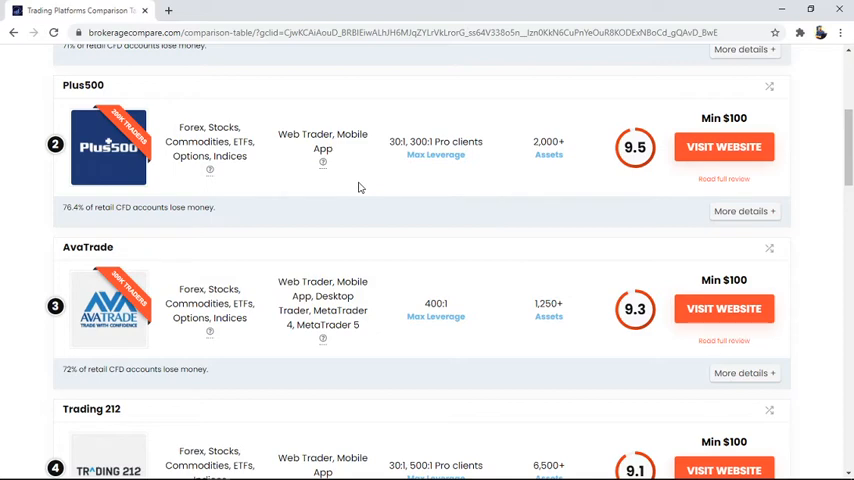
mouse_move(276, 169)
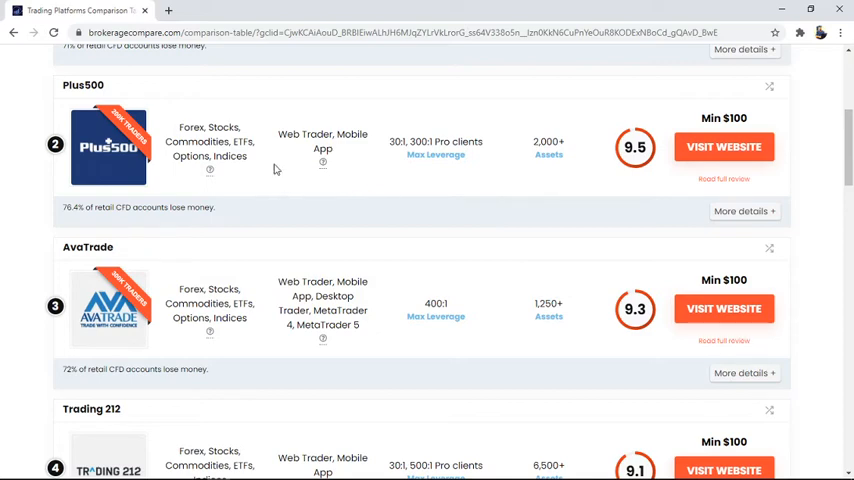
mouse_move(228, 145)
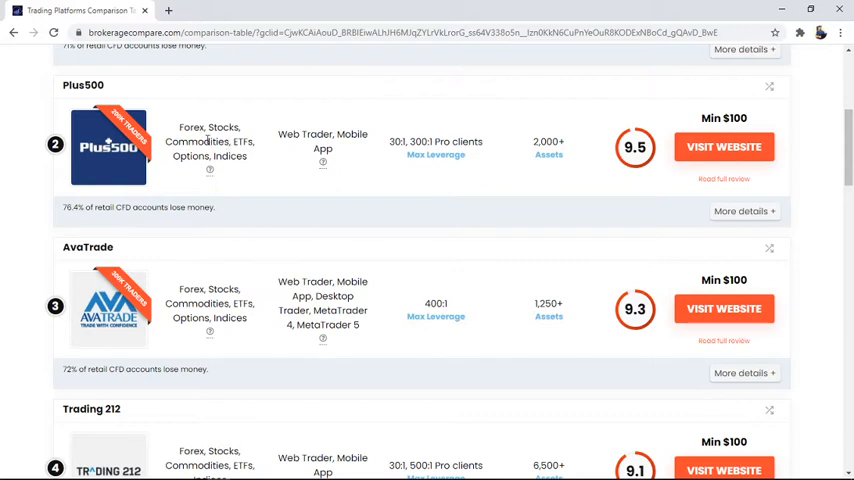
mouse_move(257, 167)
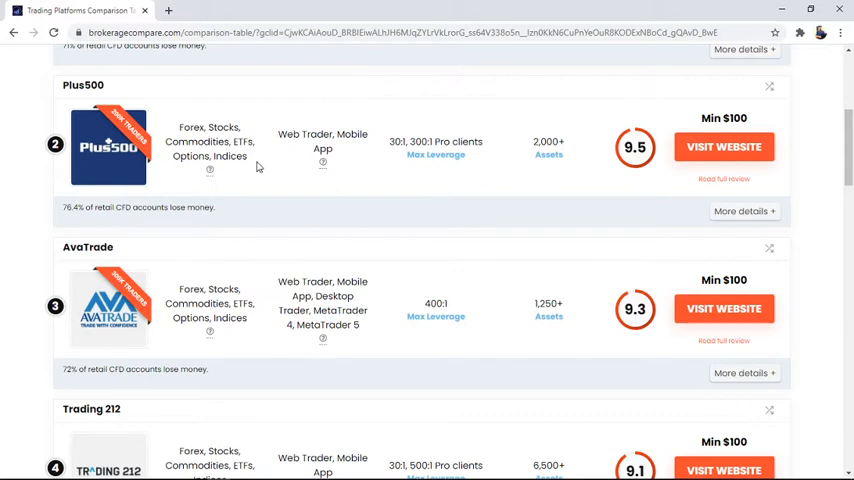
mouse_move(250, 166)
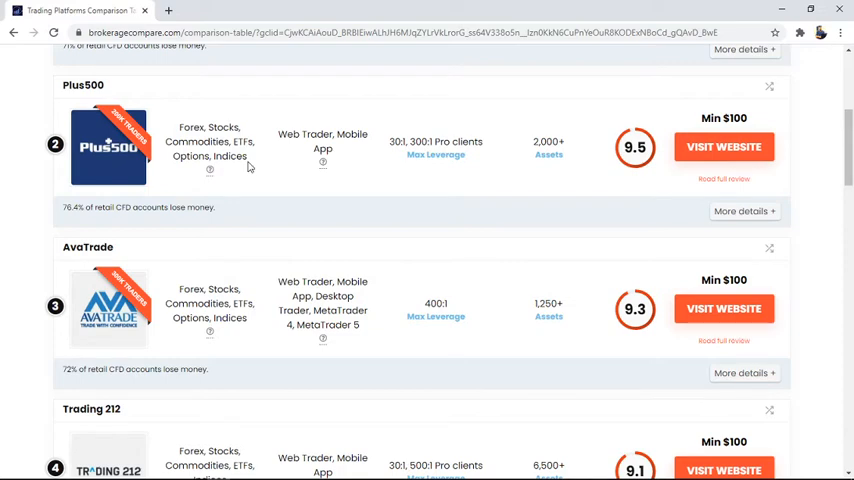
mouse_move(270, 163)
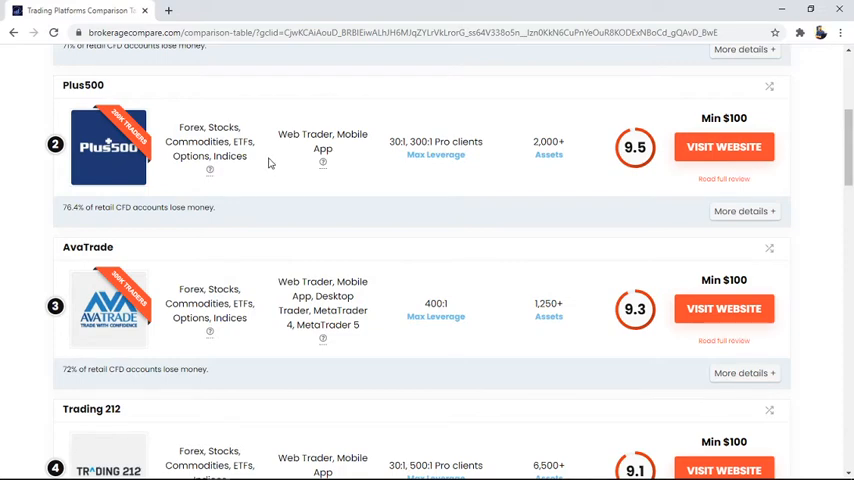
mouse_move(336, 148)
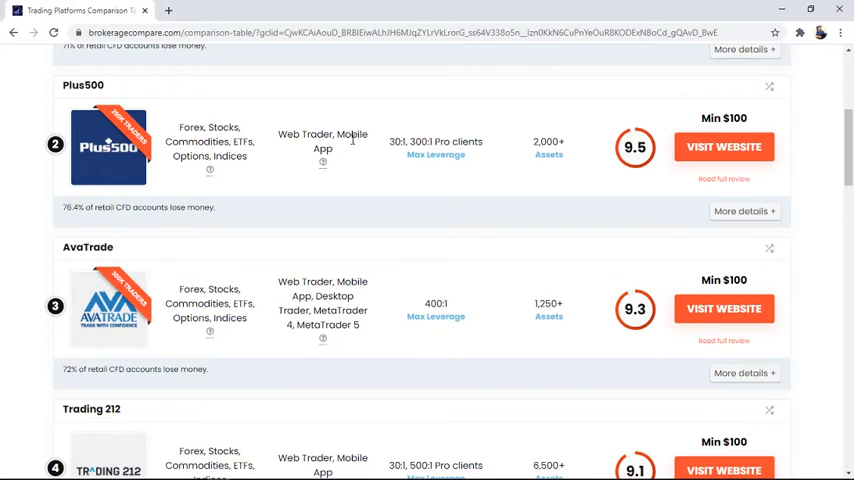
scroll("down", 3)
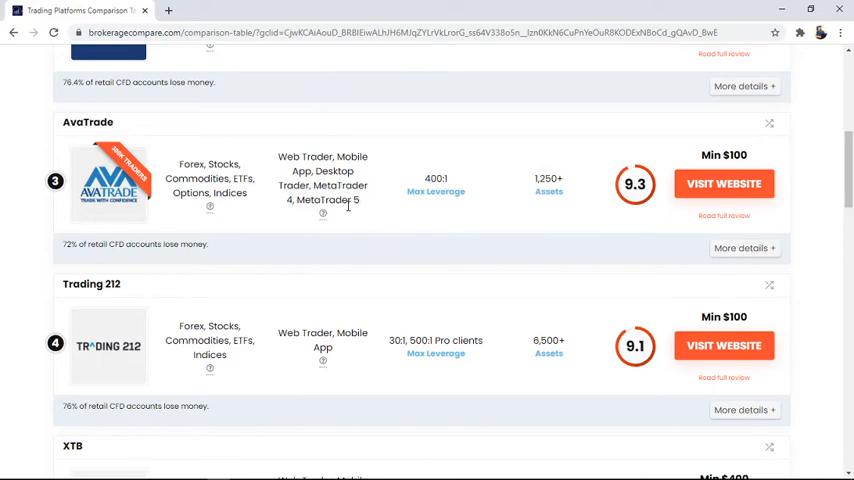
scroll("down", 3)
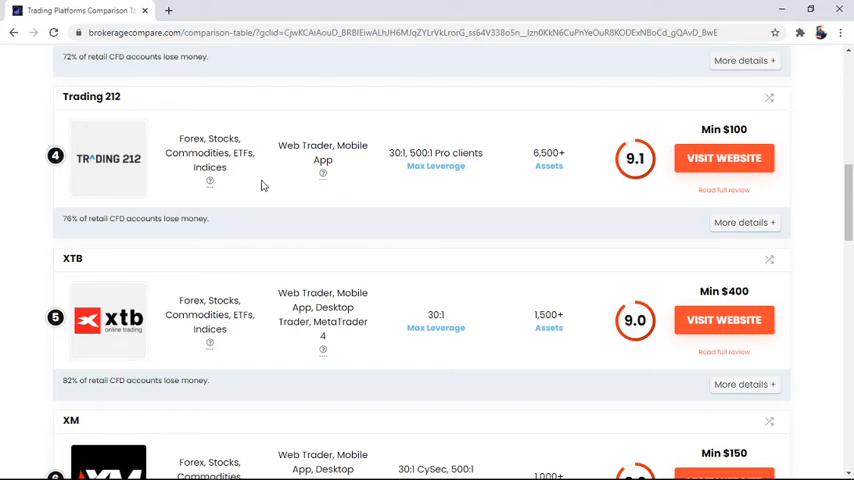
mouse_move(249, 165)
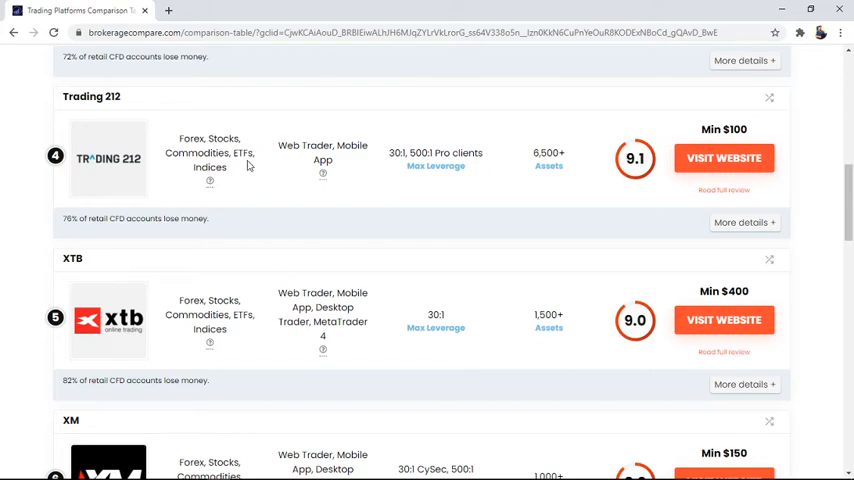
mouse_move(228, 153)
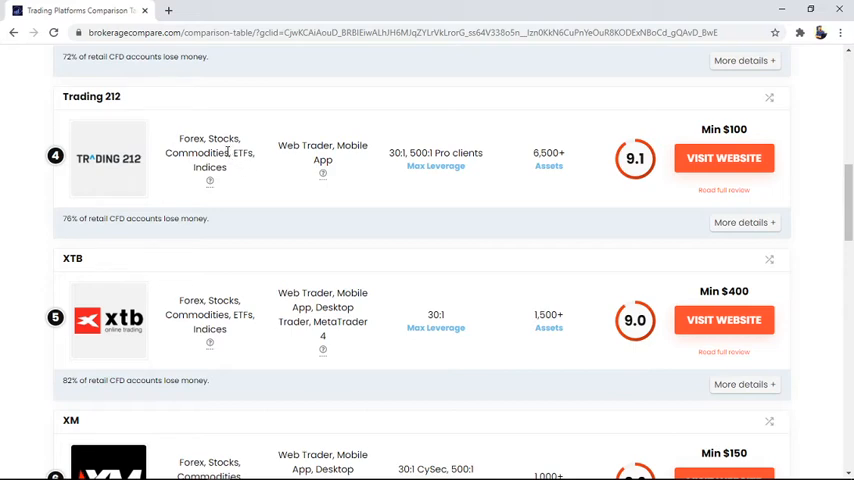
mouse_move(244, 170)
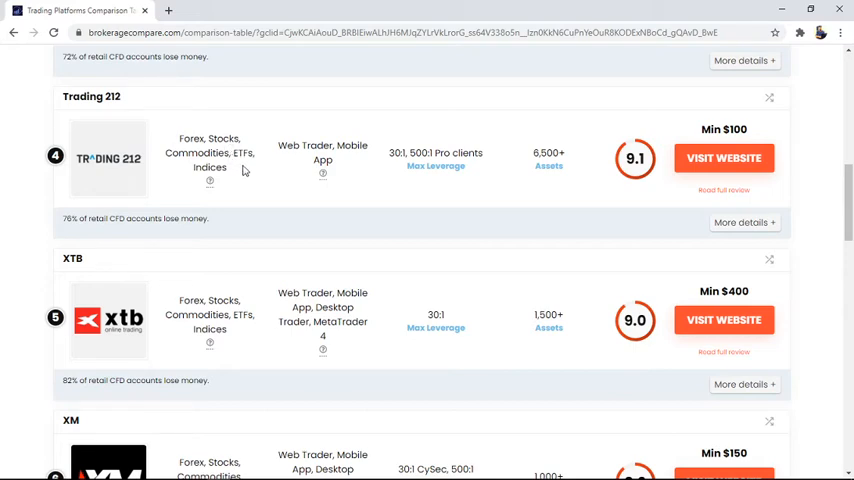
scroll("down", 3)
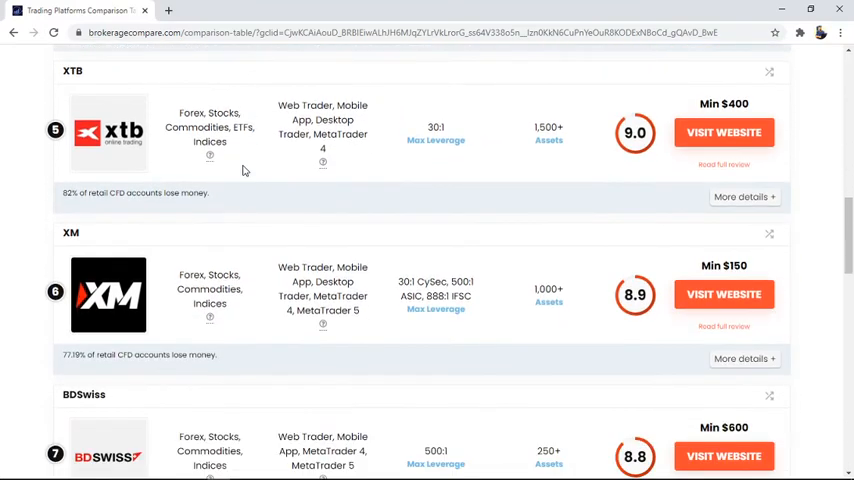
mouse_move(258, 173)
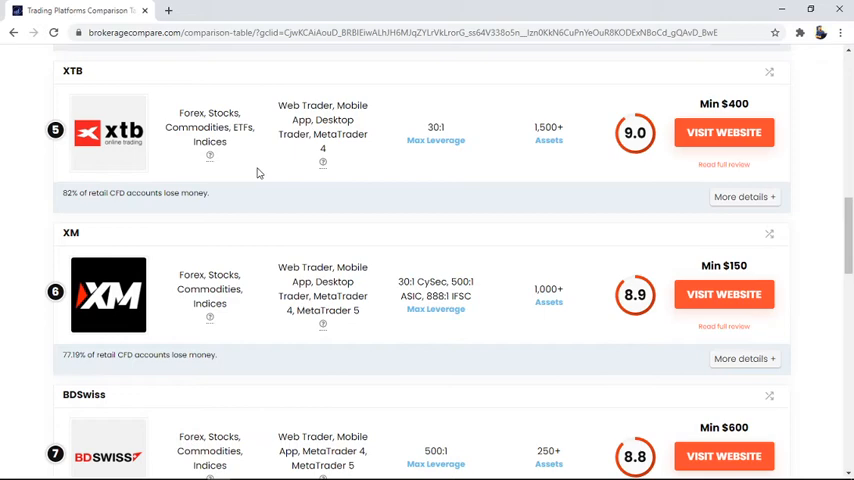
scroll("down", 3)
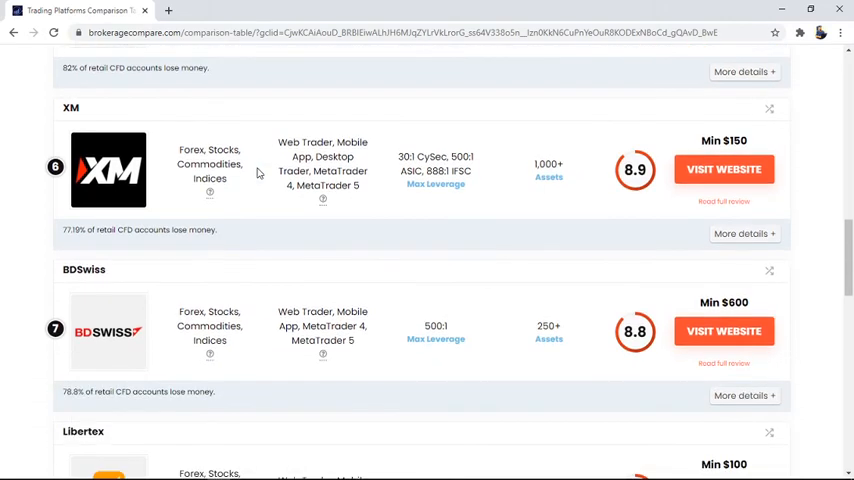
scroll("down", 3)
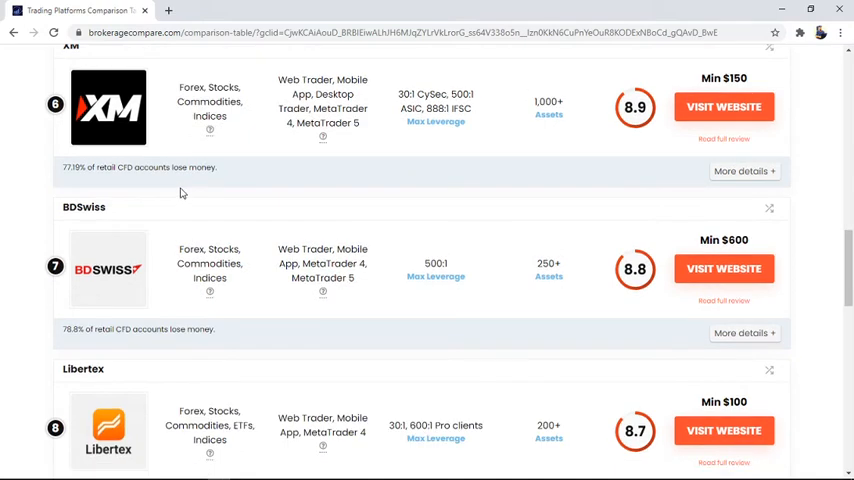
scroll("down", 3)
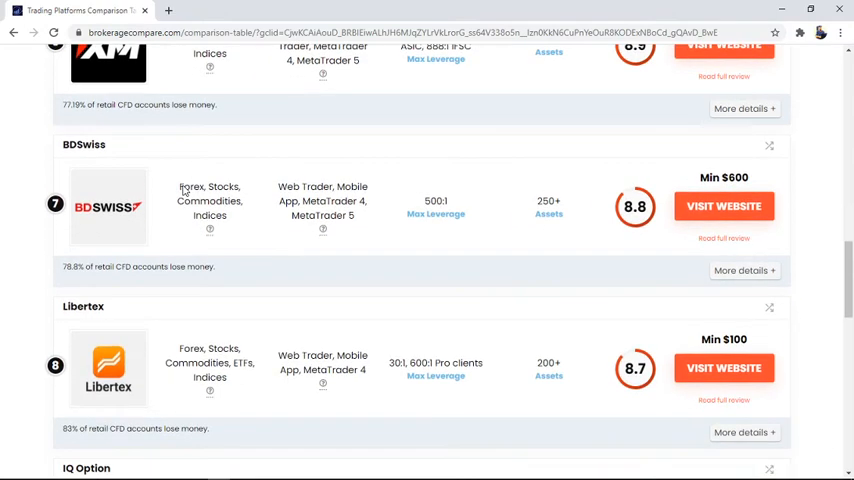
scroll("down", 3)
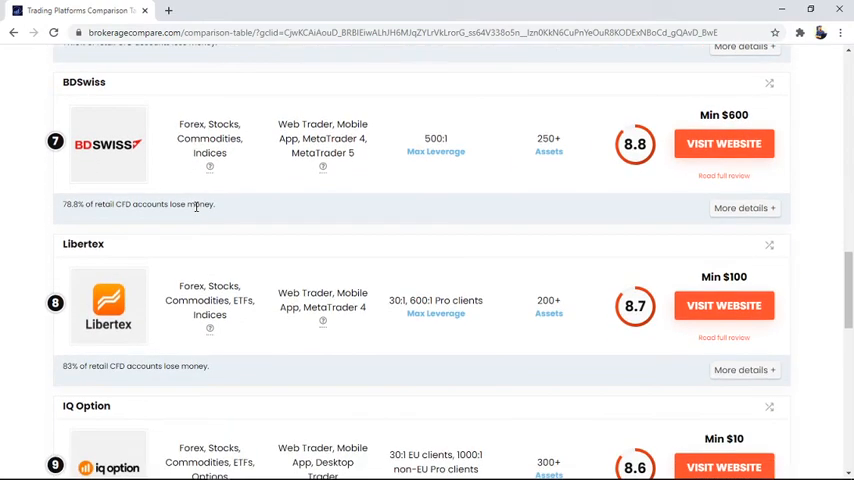
scroll("down", 3)
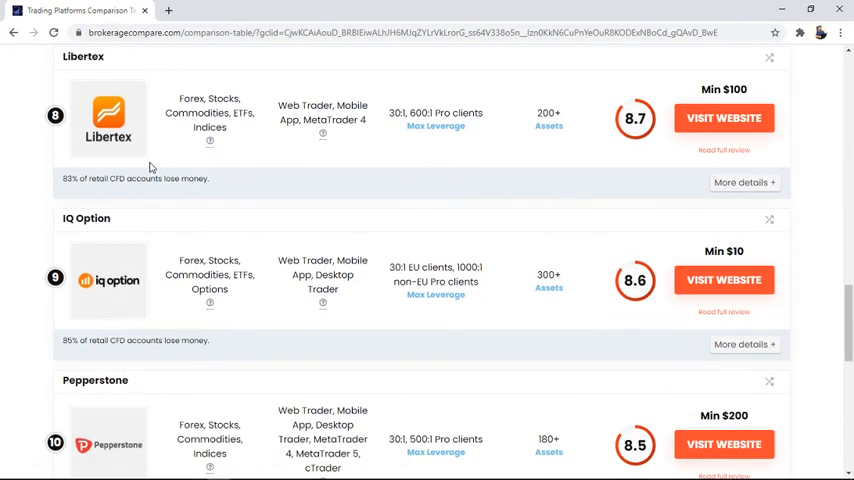
mouse_move(409, 168)
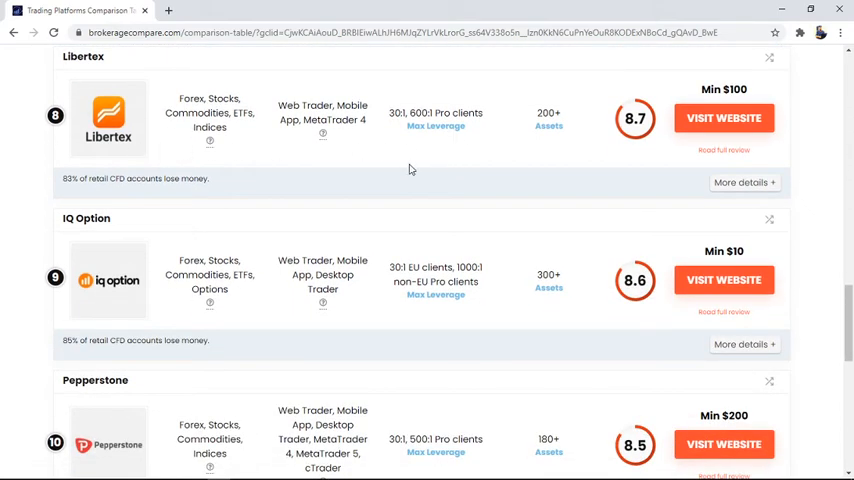
scroll("down", 3)
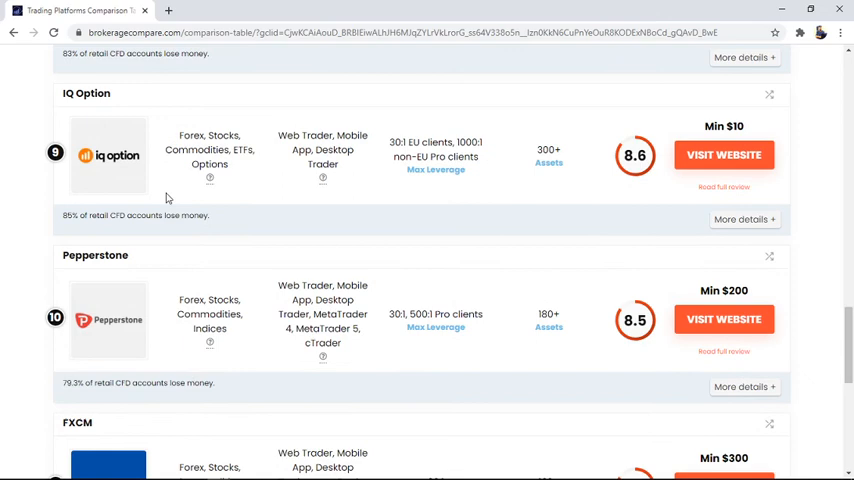
scroll("down", 3)
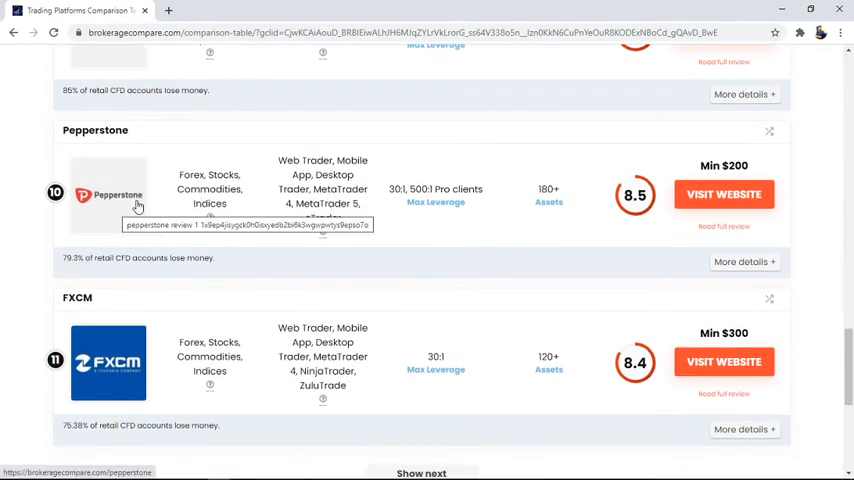
scroll("down", 3)
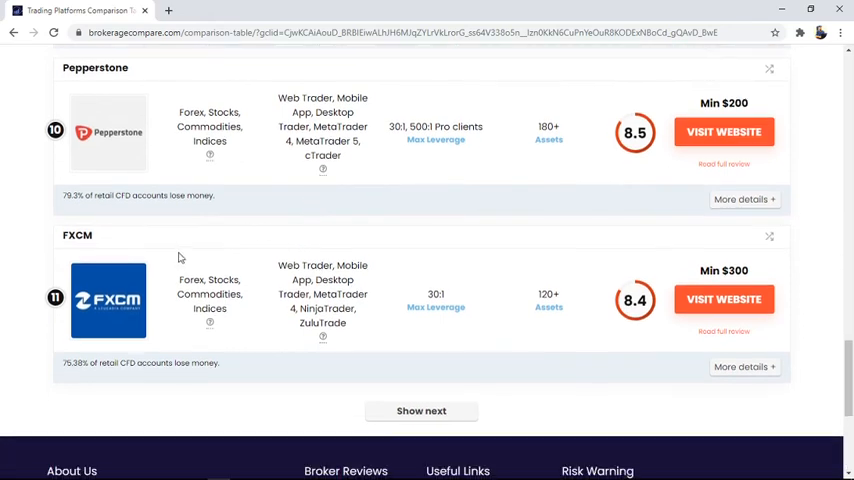
scroll("down", 3)
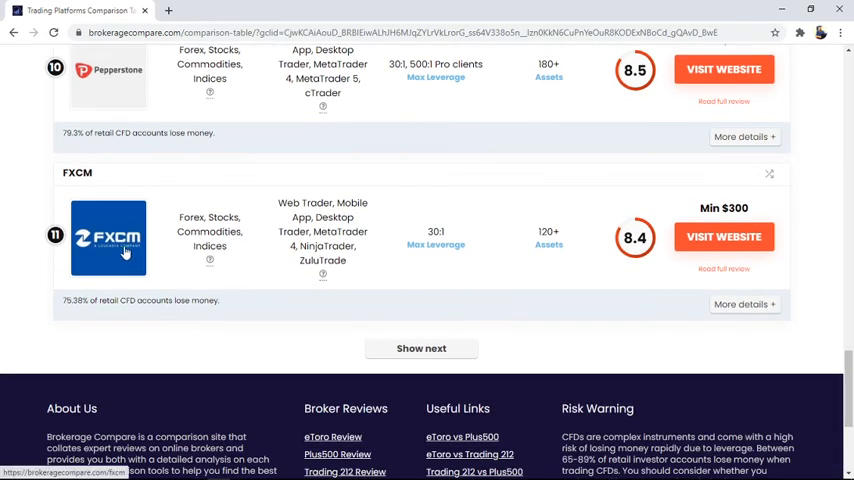
mouse_move(593, 246)
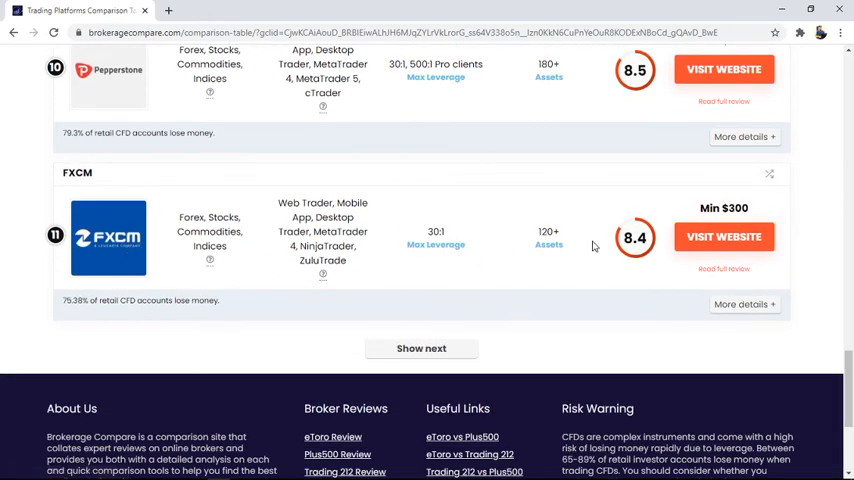
scroll("up", 3)
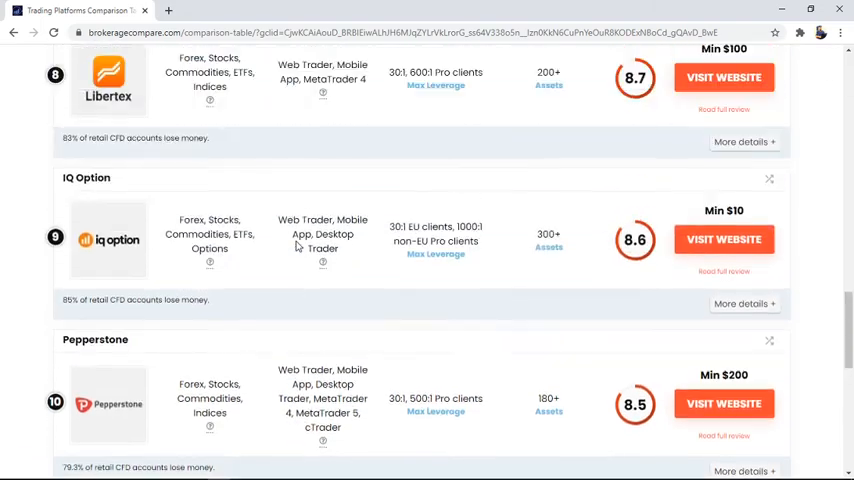
scroll("up", 3)
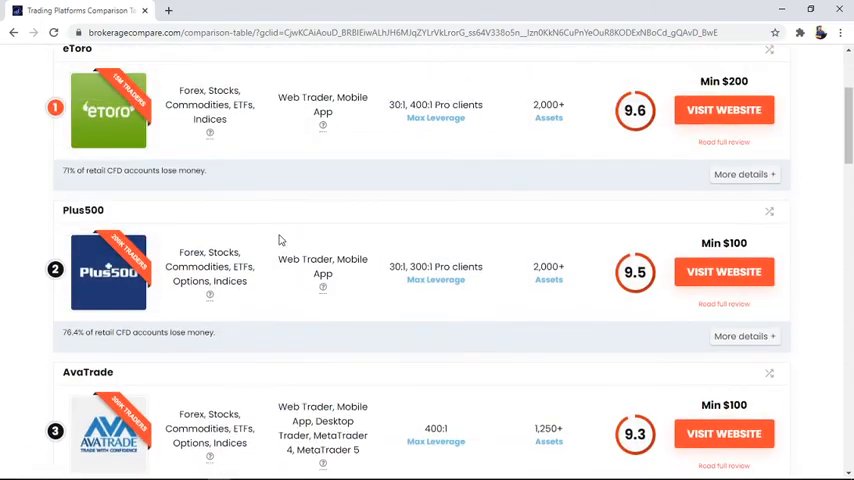
scroll("up", 3)
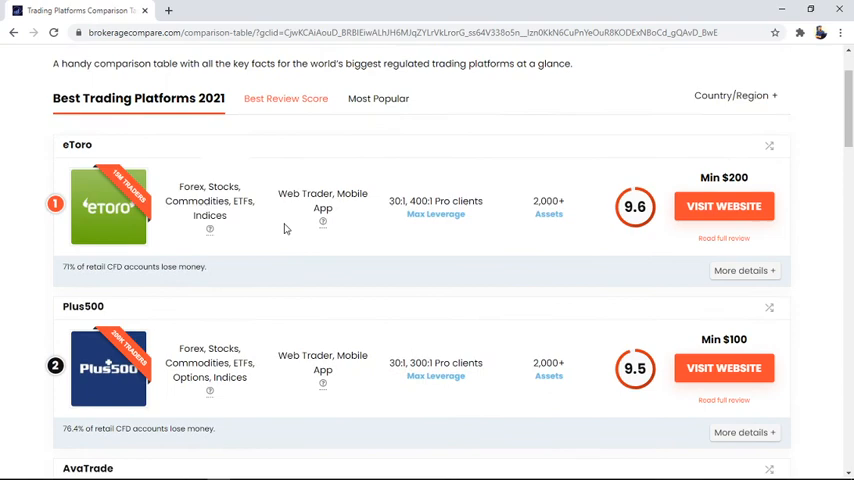
scroll("up", 3)
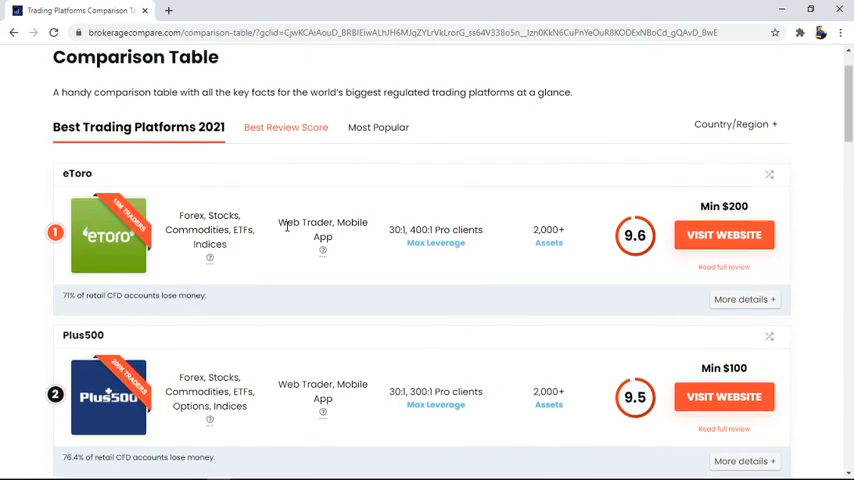
mouse_move(286, 230)
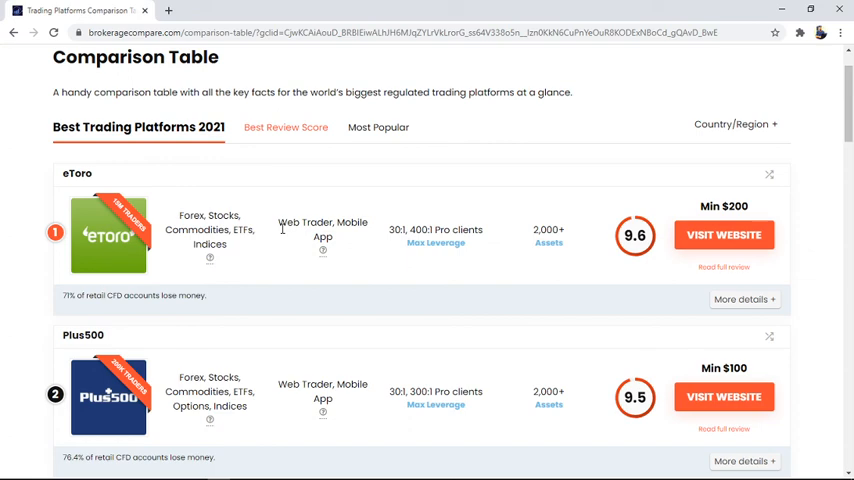
mouse_move(379, 190)
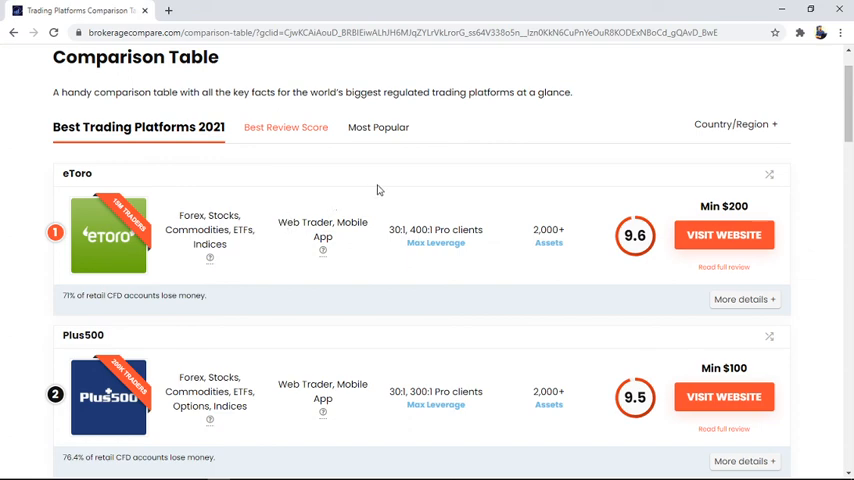